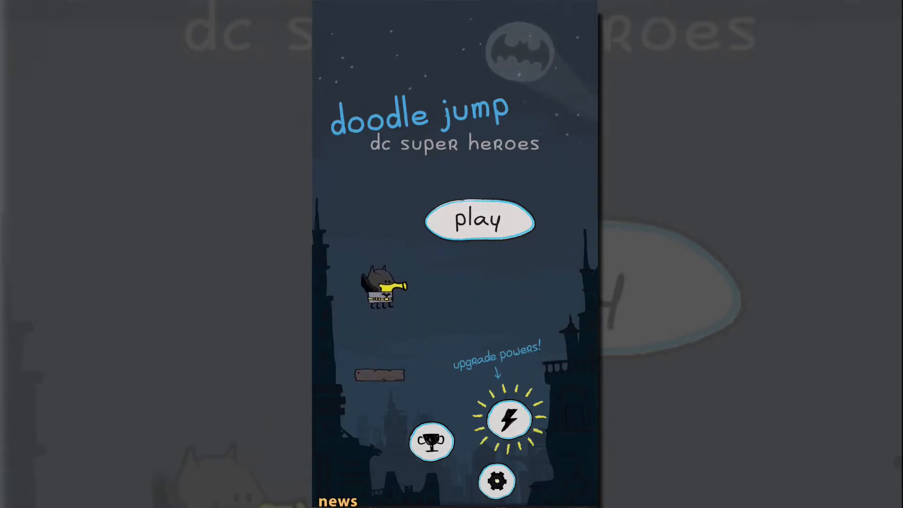
# Start a run and play until falling at 7121 points with 31 crystals.
pyautogui.click(482, 220)
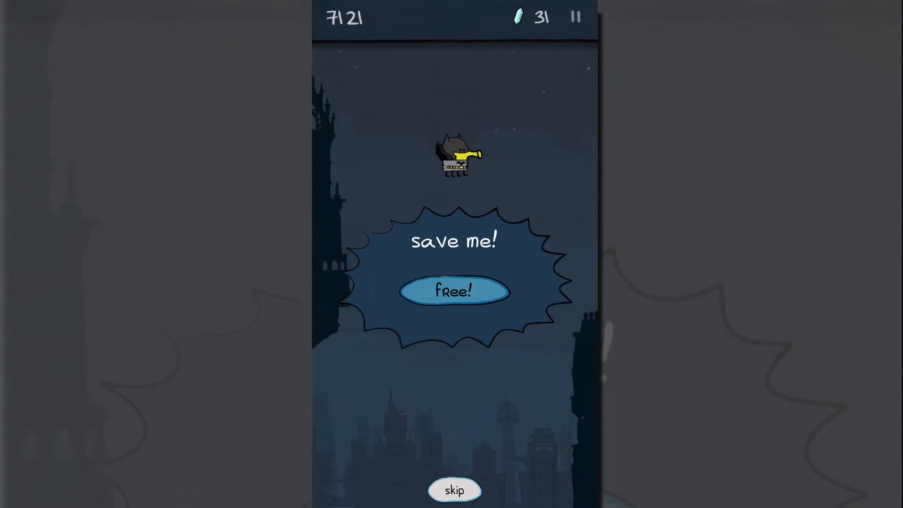
# Skip the save-me offer, return to the title screen, and open the power upgrades.
pyautogui.click(455, 491)
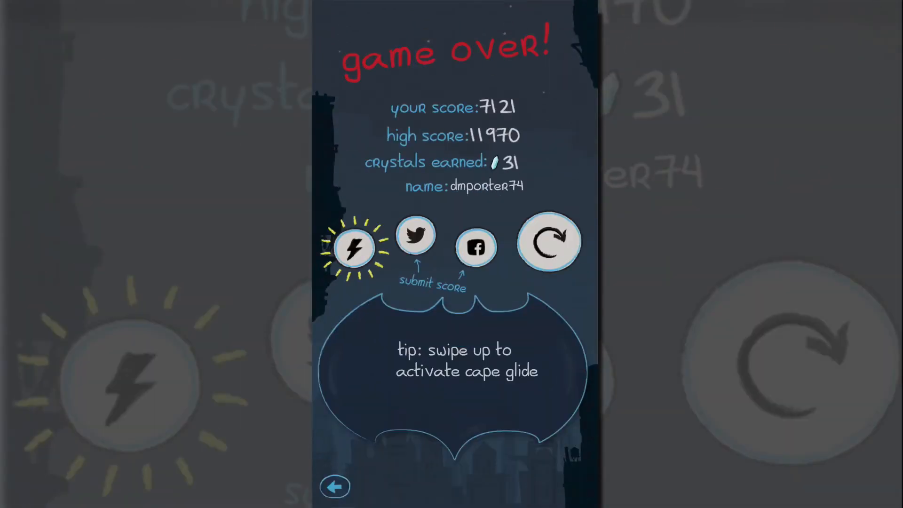
pyautogui.click(336, 487)
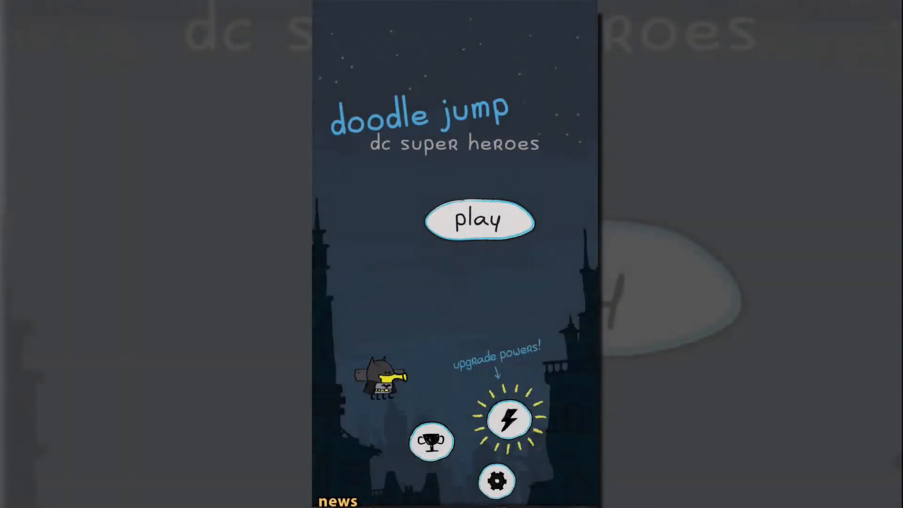
pyautogui.click(510, 419)
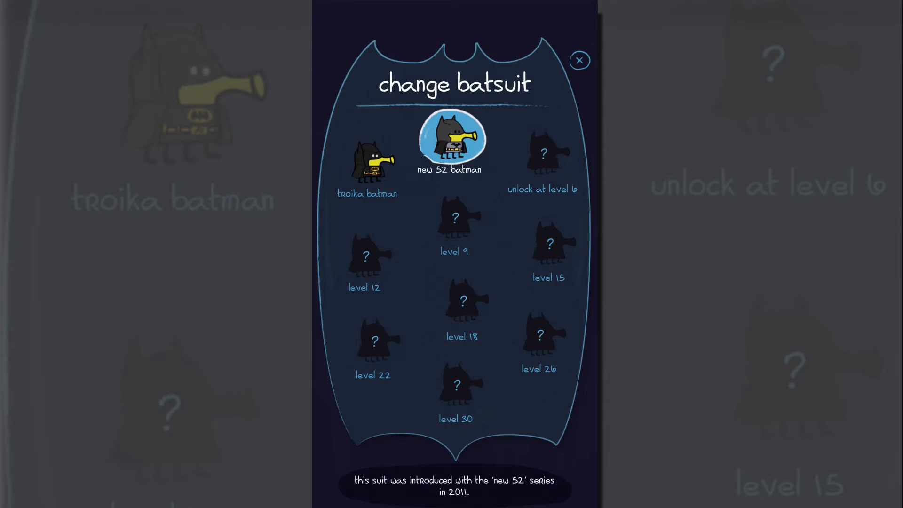
# Equip the Troika Batman suit and close the batsuit choices.
pyautogui.click(370, 162)
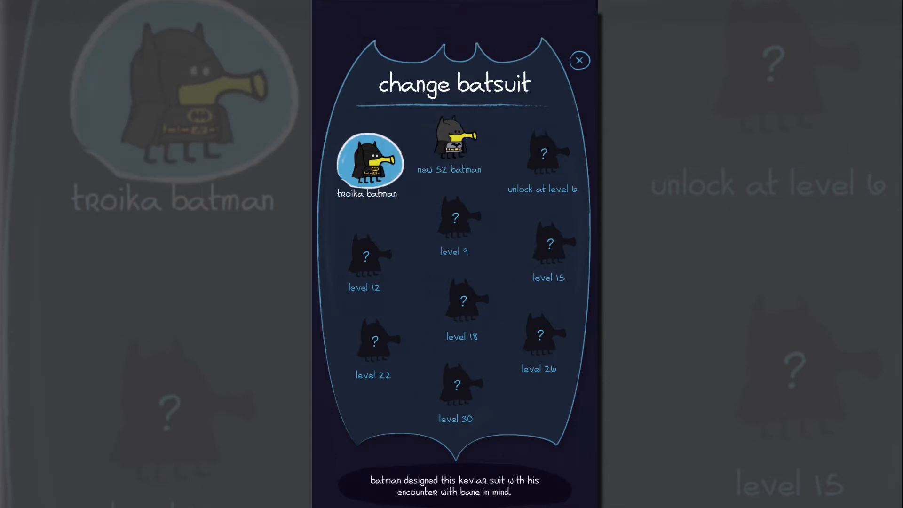
pyautogui.click(581, 60)
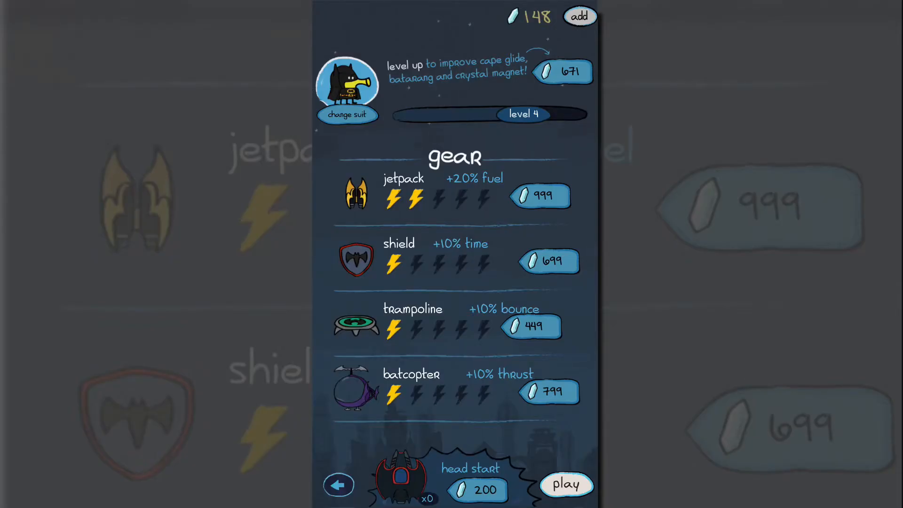
# Play a Troika Batman run until falling at 7573 points with 21 crystals.
pyautogui.click(568, 485)
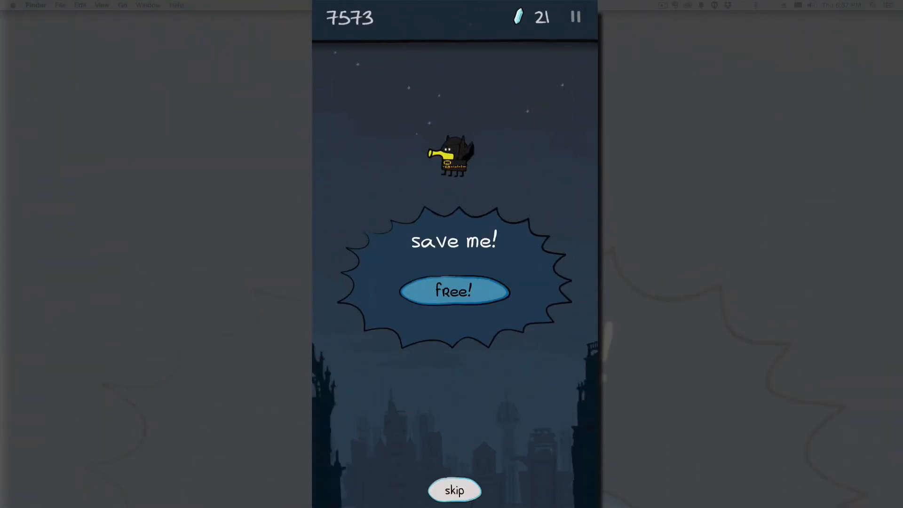
# Skip the save-me offer, go back to the title screen, and start another run.
pyautogui.click(456, 490)
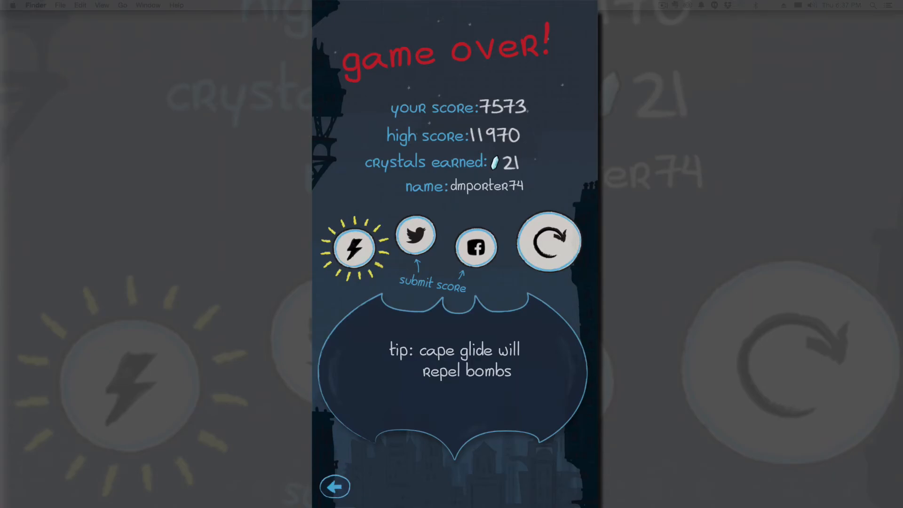
pyautogui.click(336, 487)
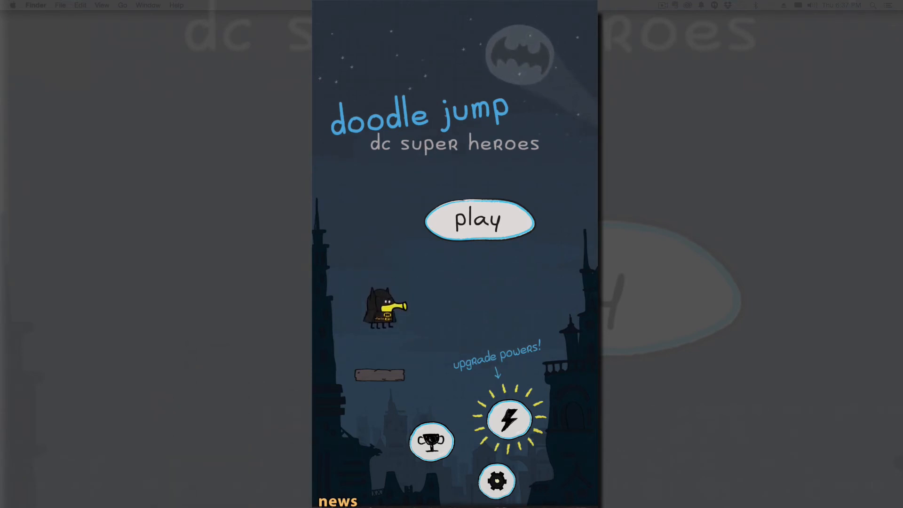
pyautogui.click(482, 221)
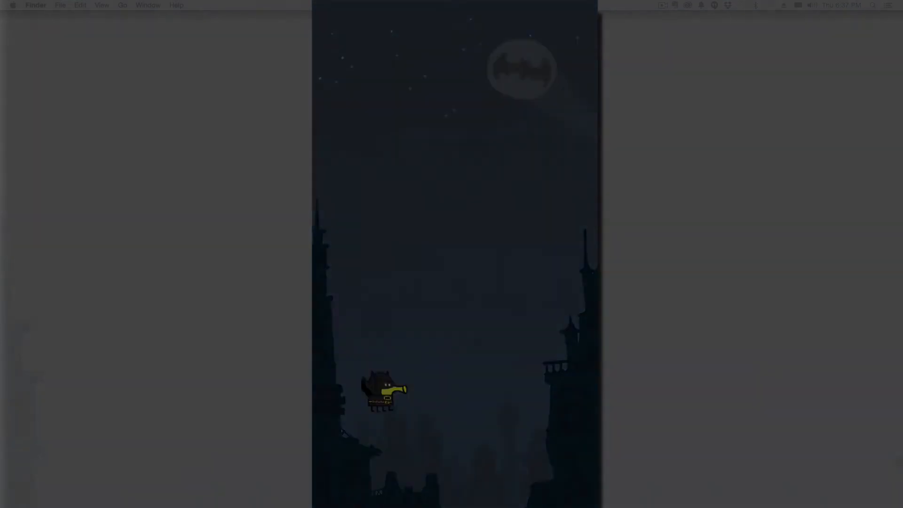